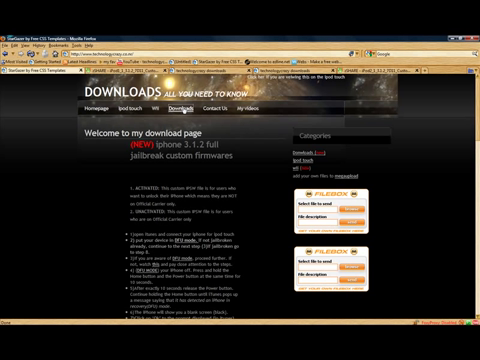
# - Scroll down the download page to reach the custom firmwares device-selection link
pyautogui.scroll(-3)
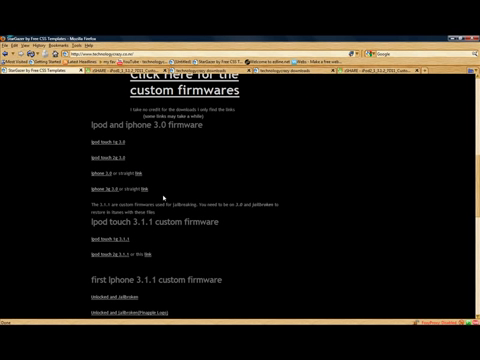
pyautogui.moveTo(162, 156)
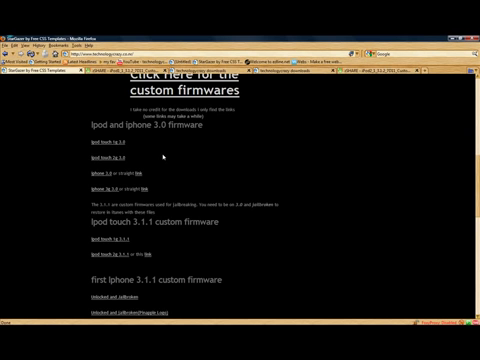
pyautogui.scroll(-3)
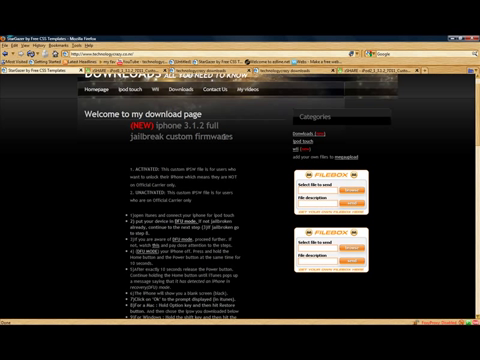
pyautogui.scroll(-3)
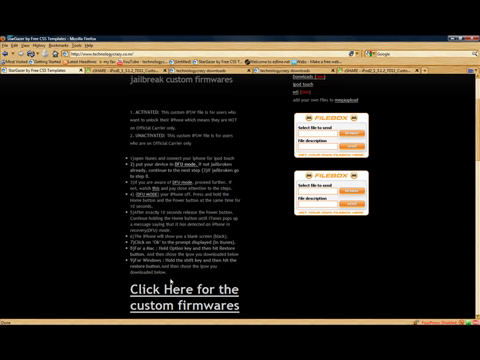
pyautogui.scroll(-3)
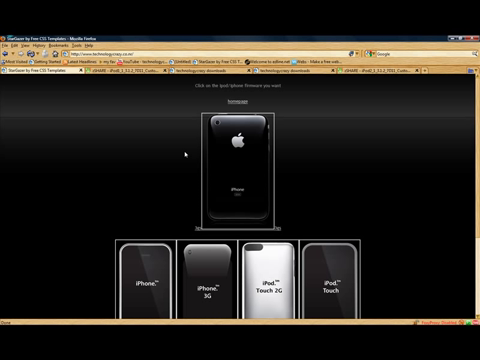
pyautogui.moveTo(412, 270)
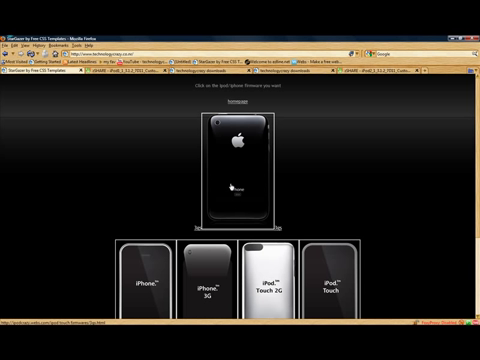
# - Choose the iPhone 3GS from the device selection page
pyautogui.click(264, 276)
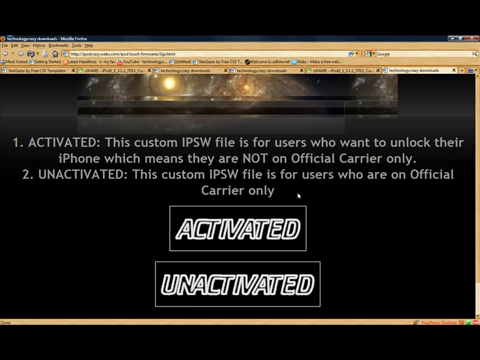